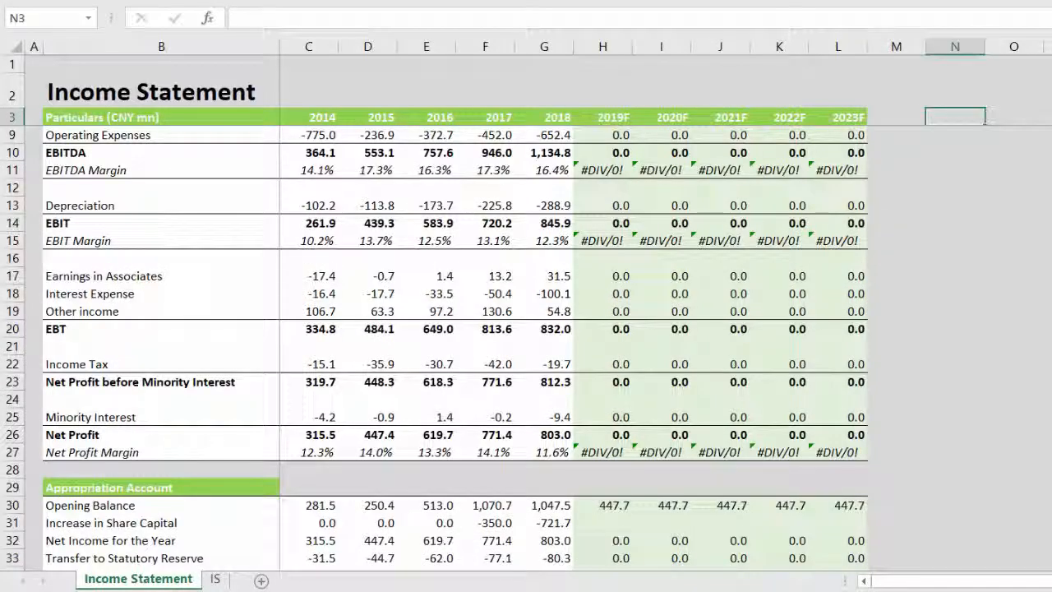
Narrow the spare column M beside the forecast years to a width of 2.
left_click(896, 116)
type("2")
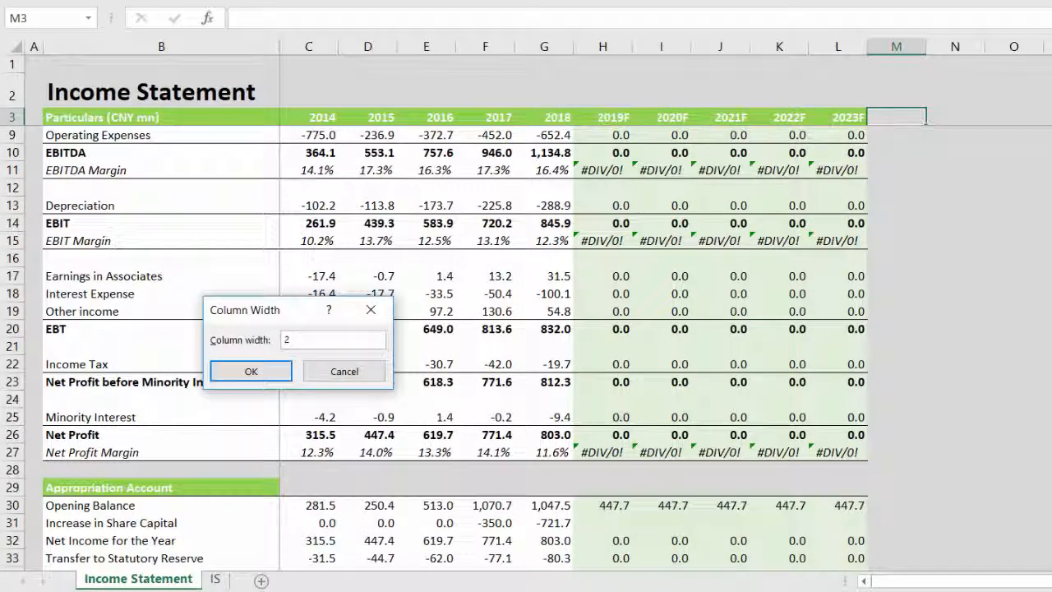
left_click(251, 370)
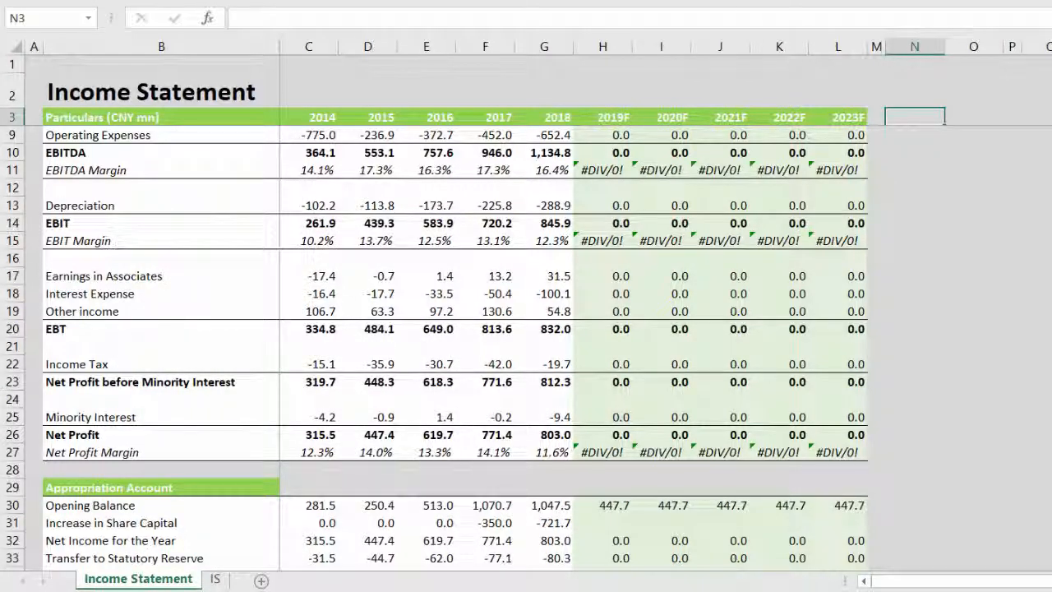
Enter the 2014-18 and 2018-23F growth headings and begin the IFERROR CAGR formula in N4.
type("201")
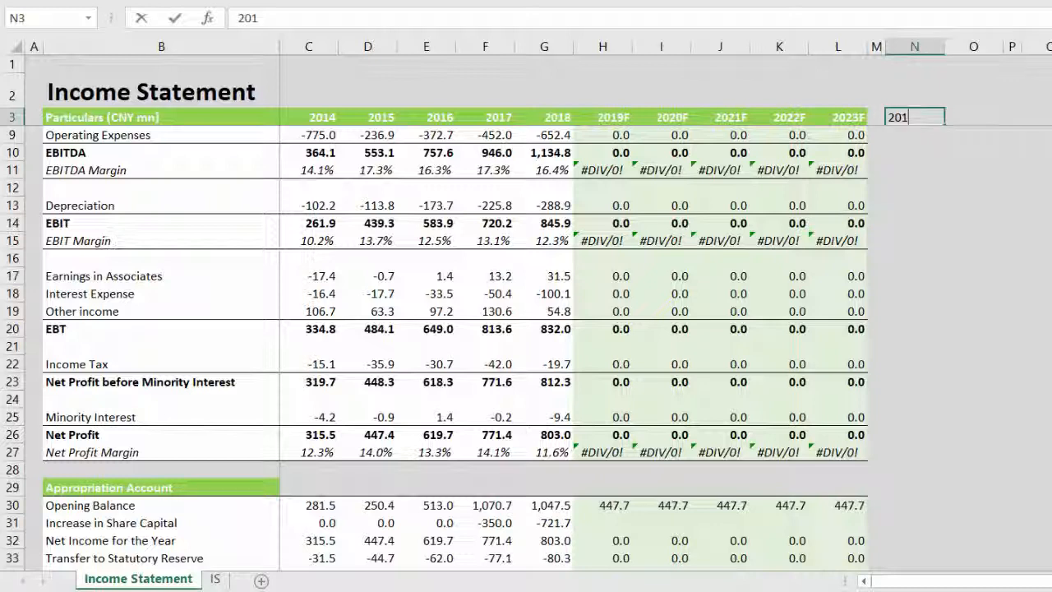
type("2014-18")
type("=")
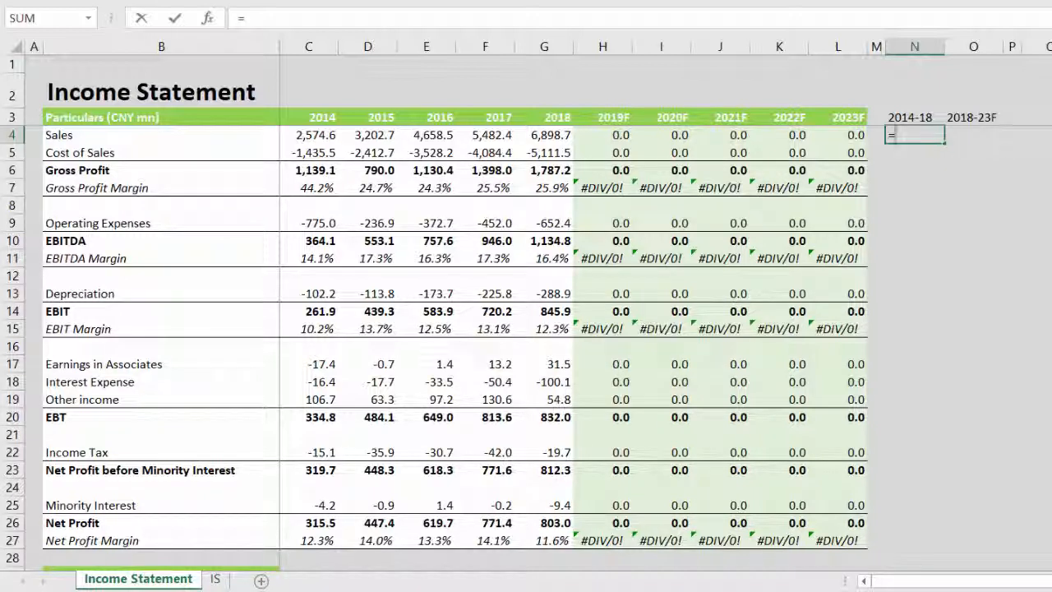
type("if")
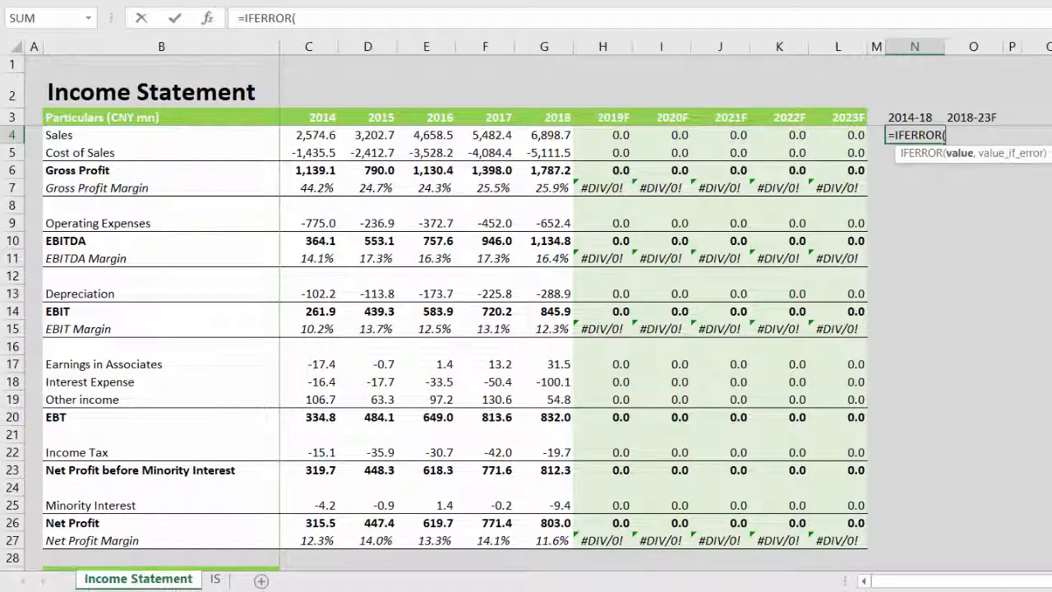
type("(")
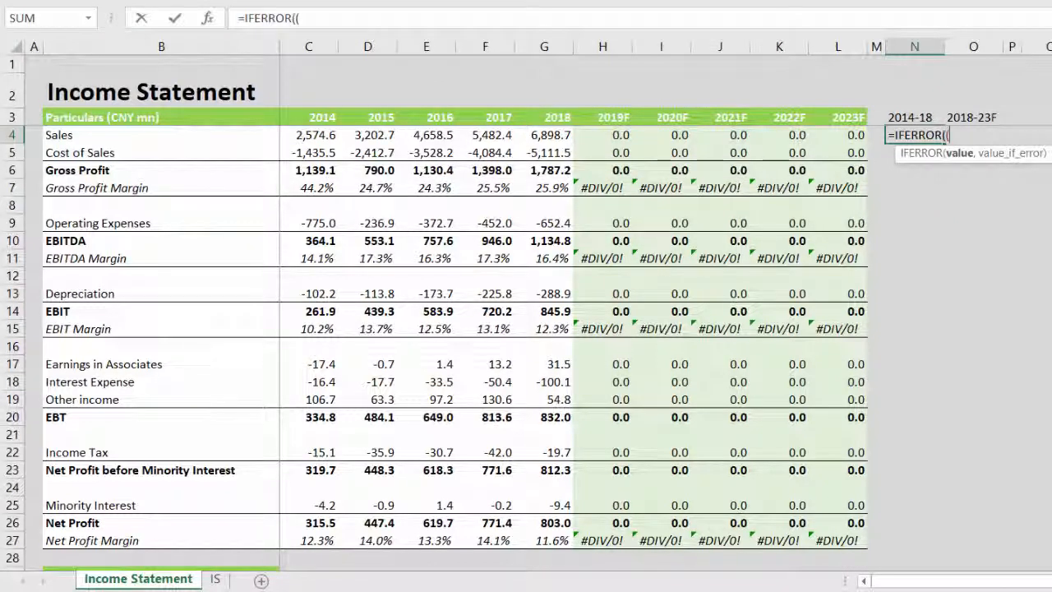
Build =IFERROR((2018 Sales/2014 Sales)^(1/4)-1,"NM") as the 2014-18 Sales CAGR.
left_click(660, 135)
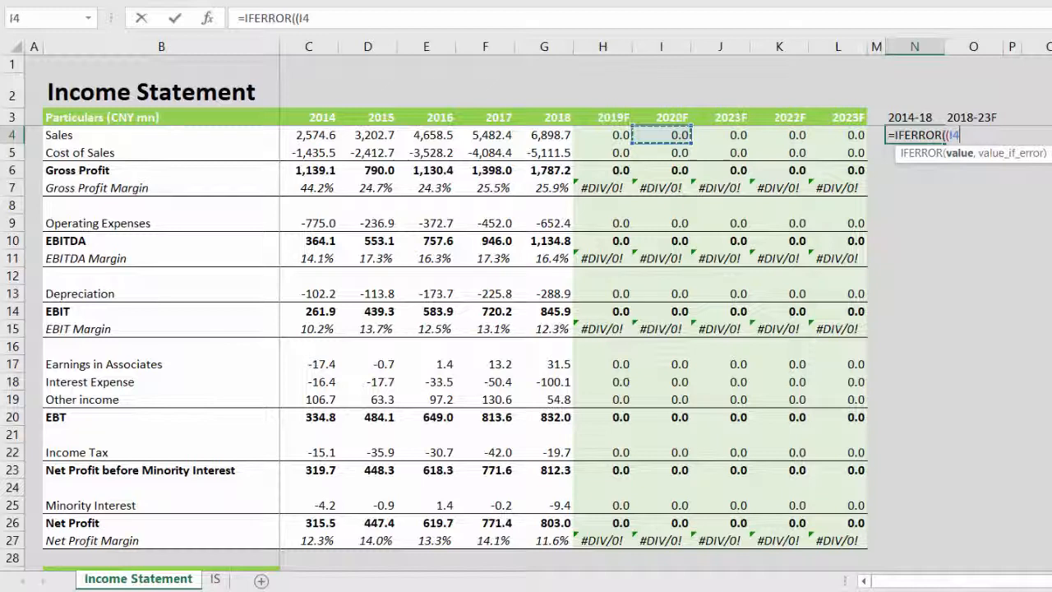
left_click(543, 135)
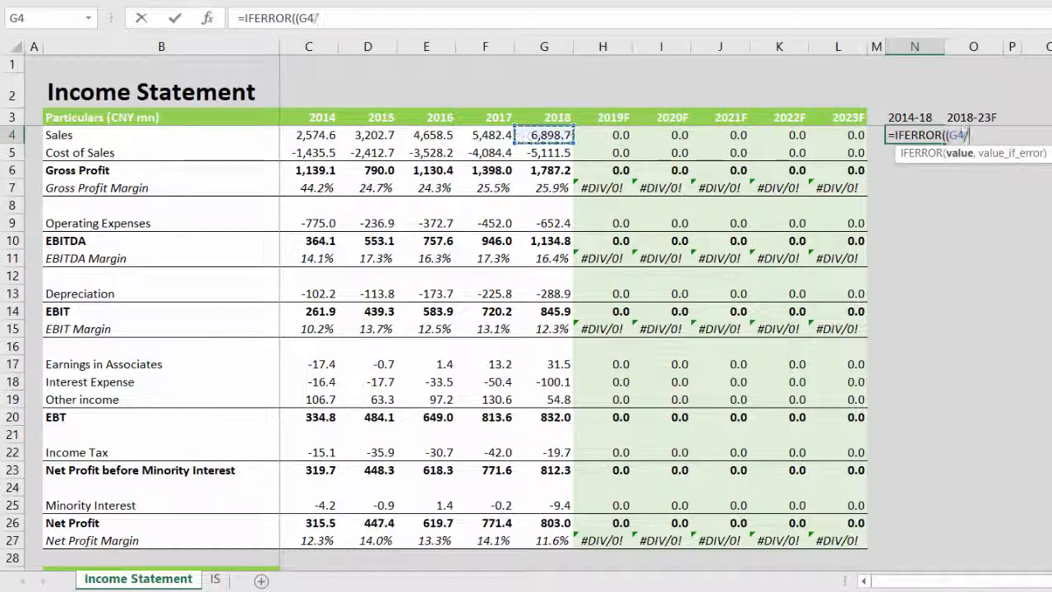
left_click(425, 134)
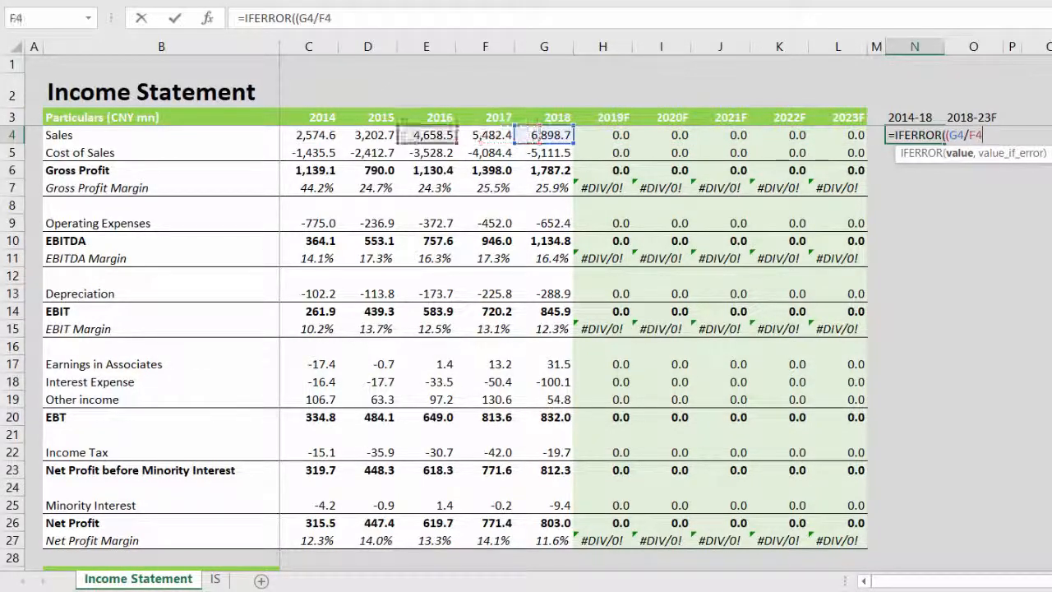
left_click(308, 135)
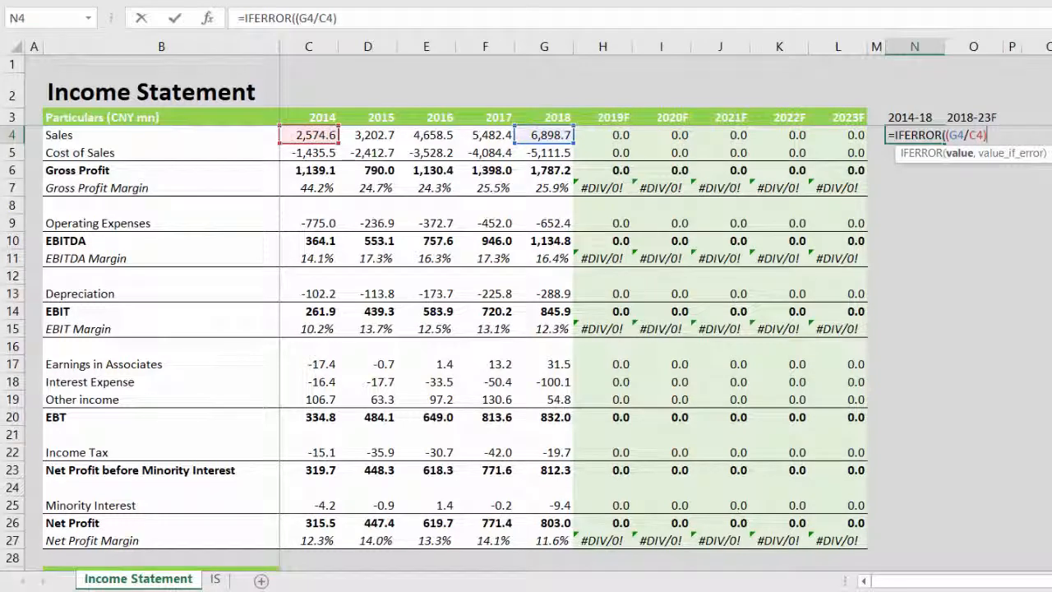
type("^")
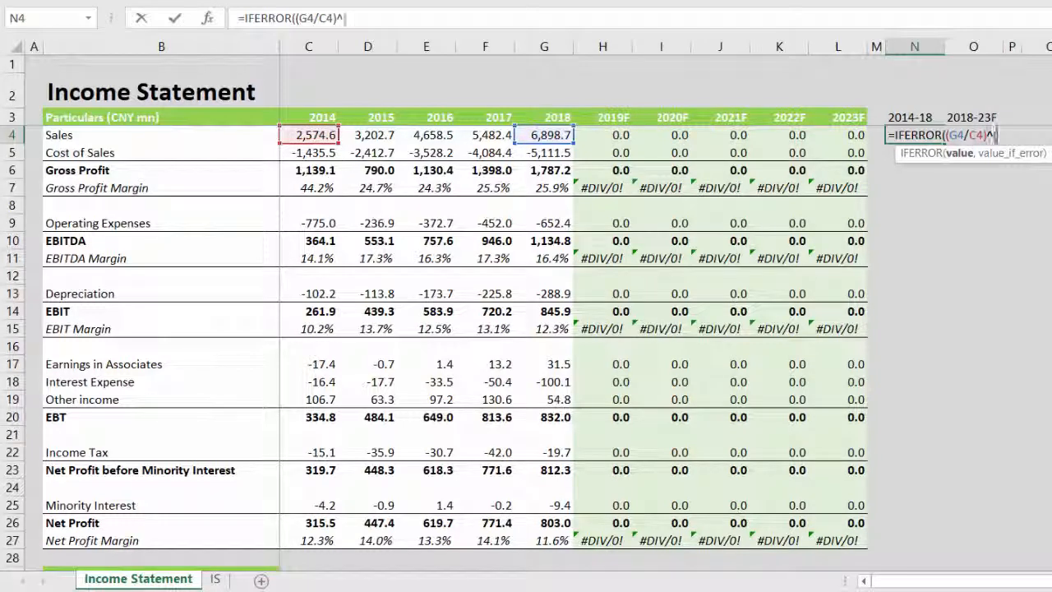
type("(1/")
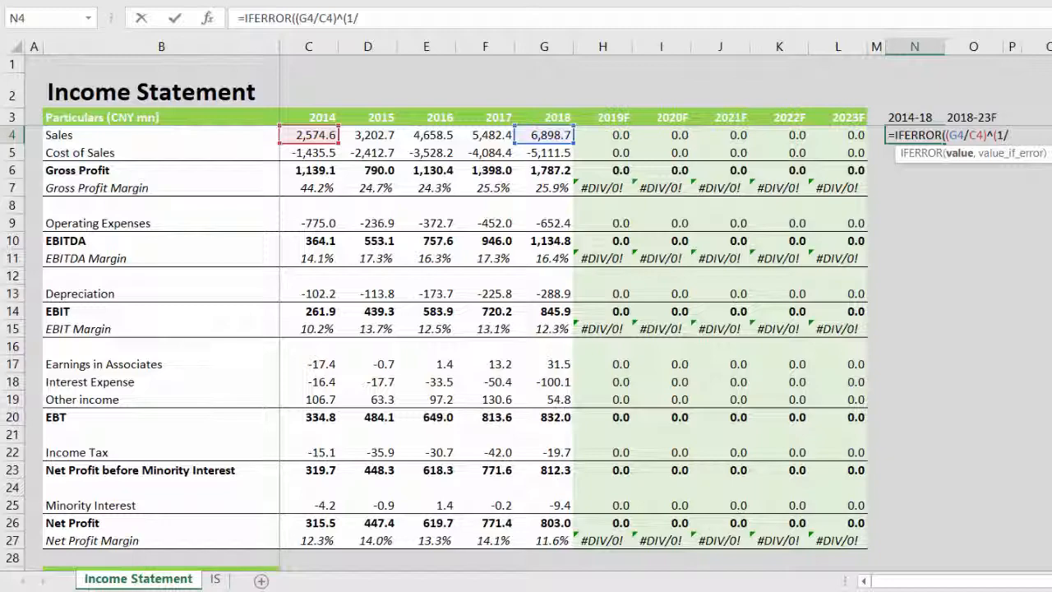
type("4")
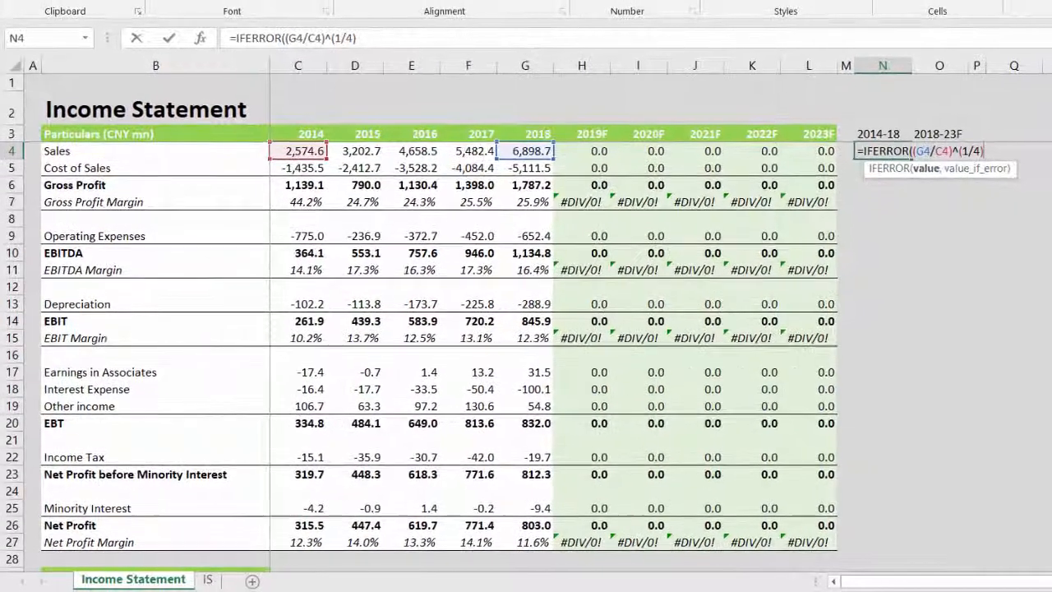
type("-1,")
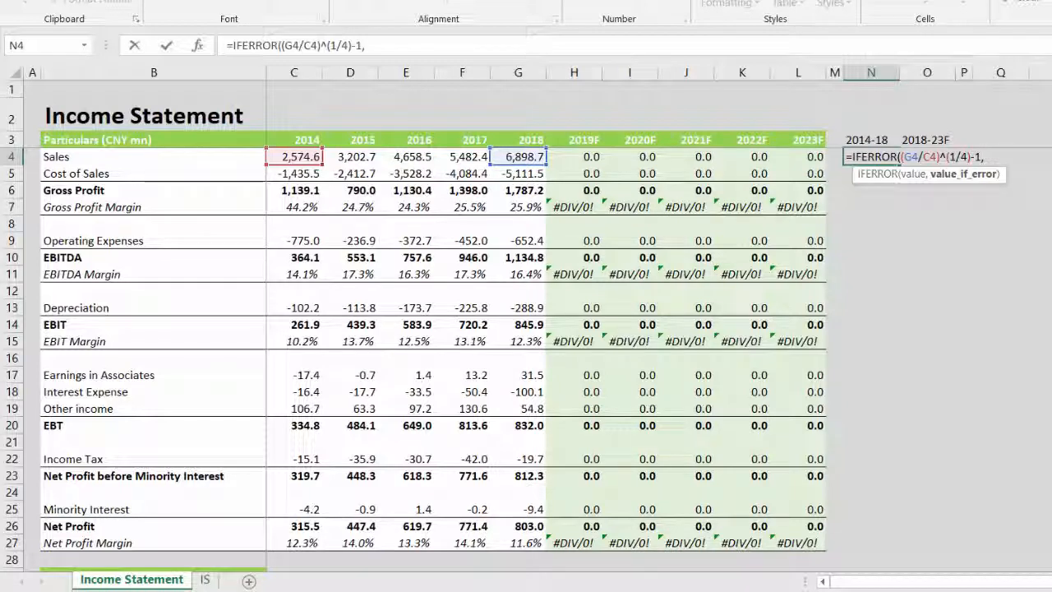
type(",\"NM")
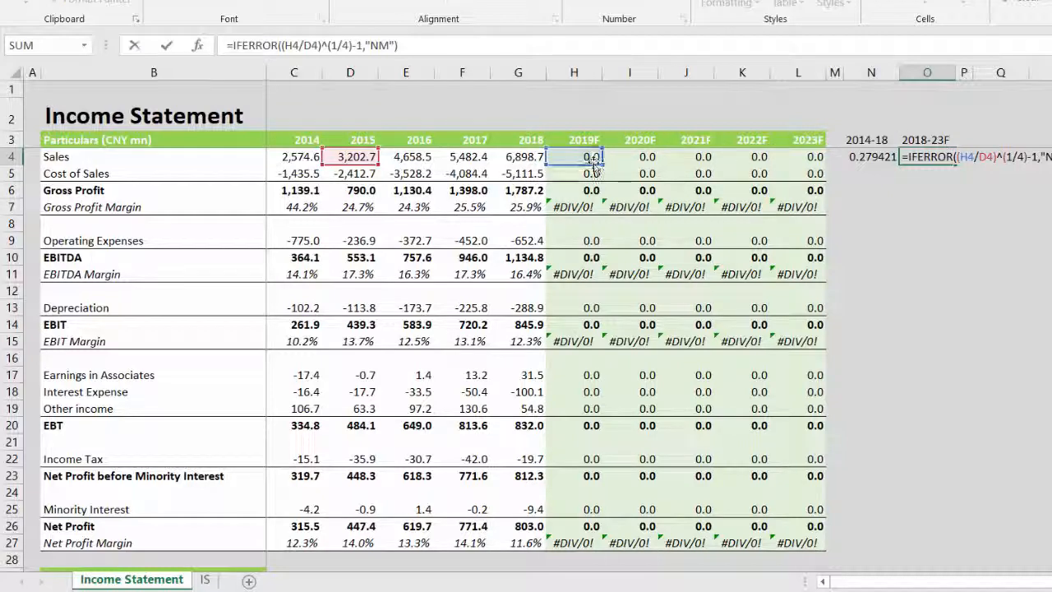
Fill both CAGR columns down every income statement line with matching formatting and shading.
left_click(797, 174)
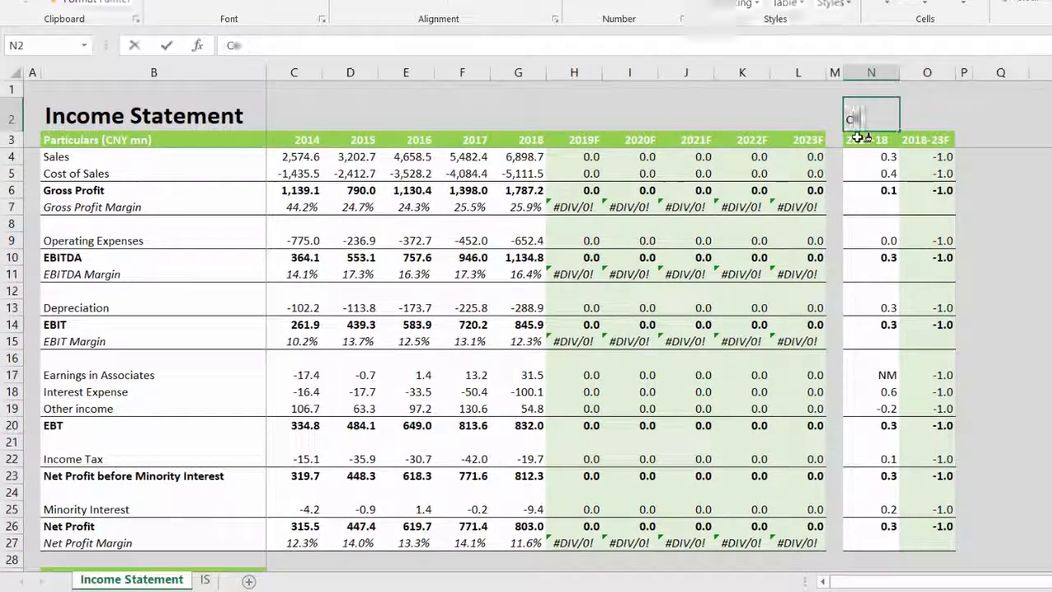
Label the block CAGR and display the N4:O27 growth figures as percentages.
type("CAGR")
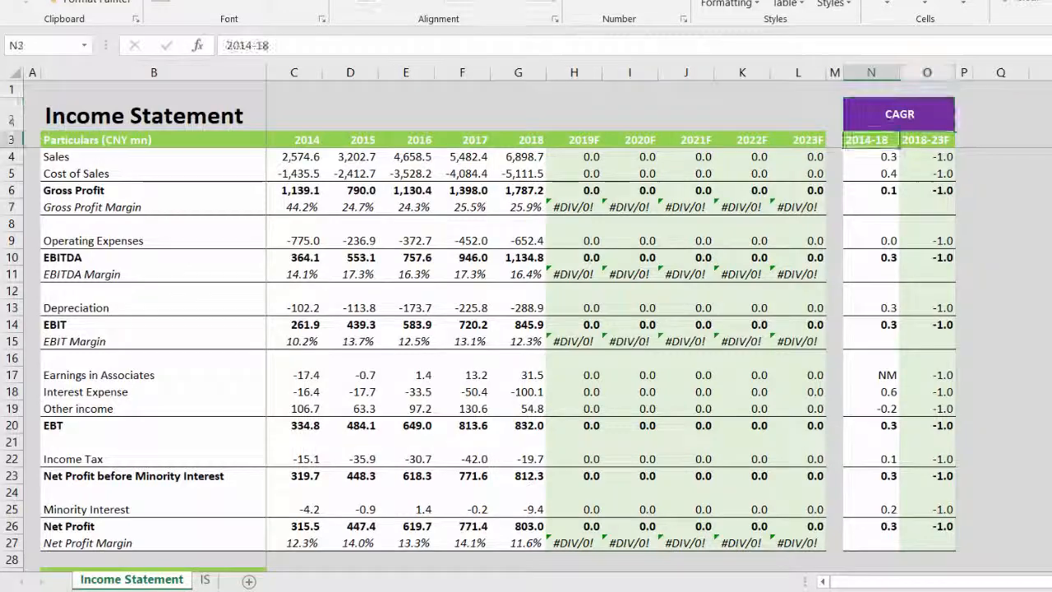
left_click(926, 139)
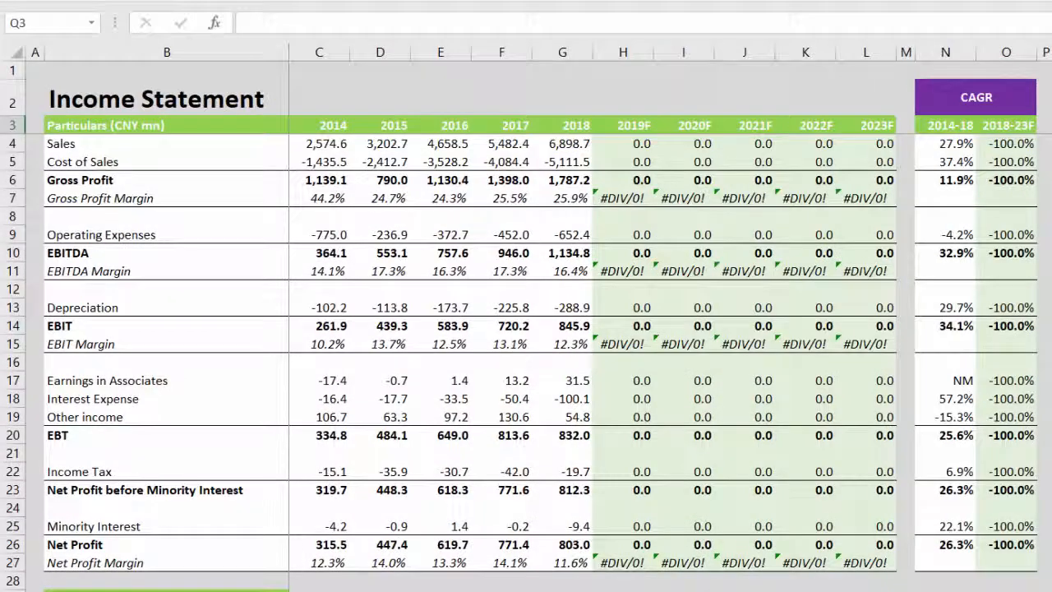
Paste the copied 2015-2023F year headings into row 3 beside the CAGR block.
left_click(562, 125)
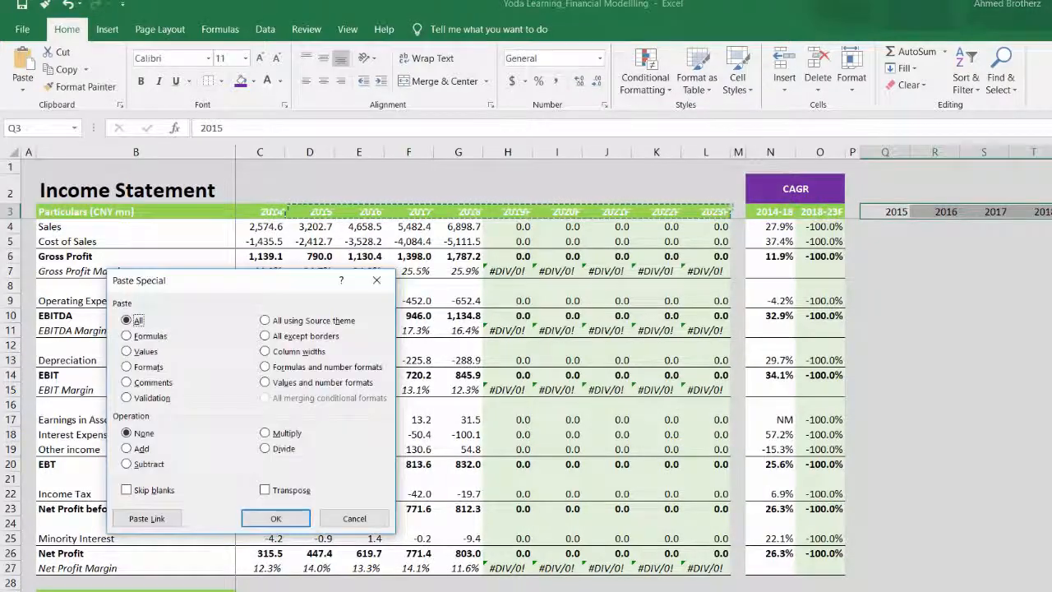
Apply the green header formats to the pasted years and begin =IFERROR( in Q4.
left_click(275, 518)
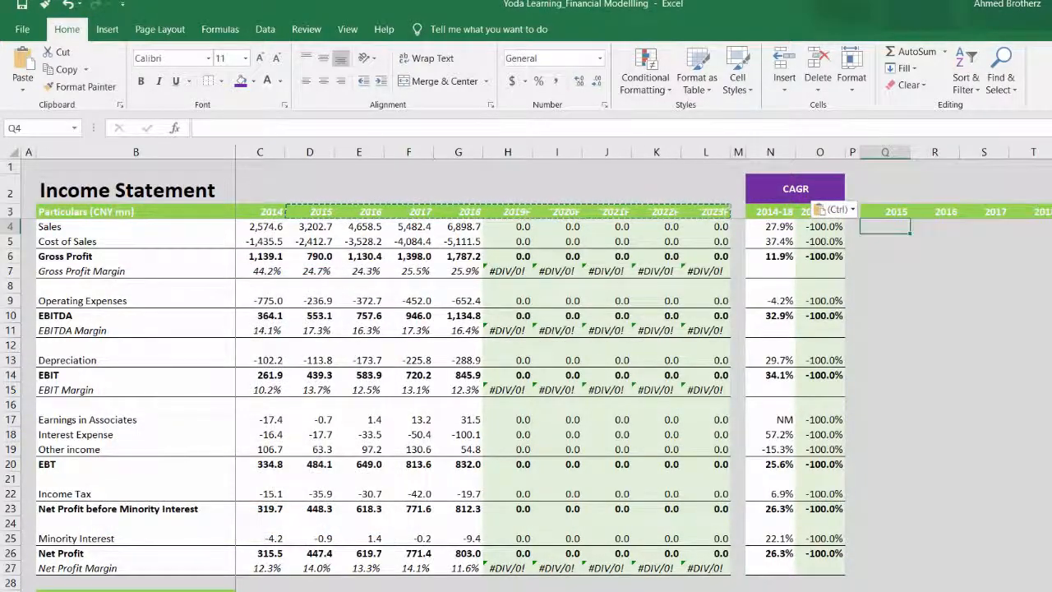
type("=")
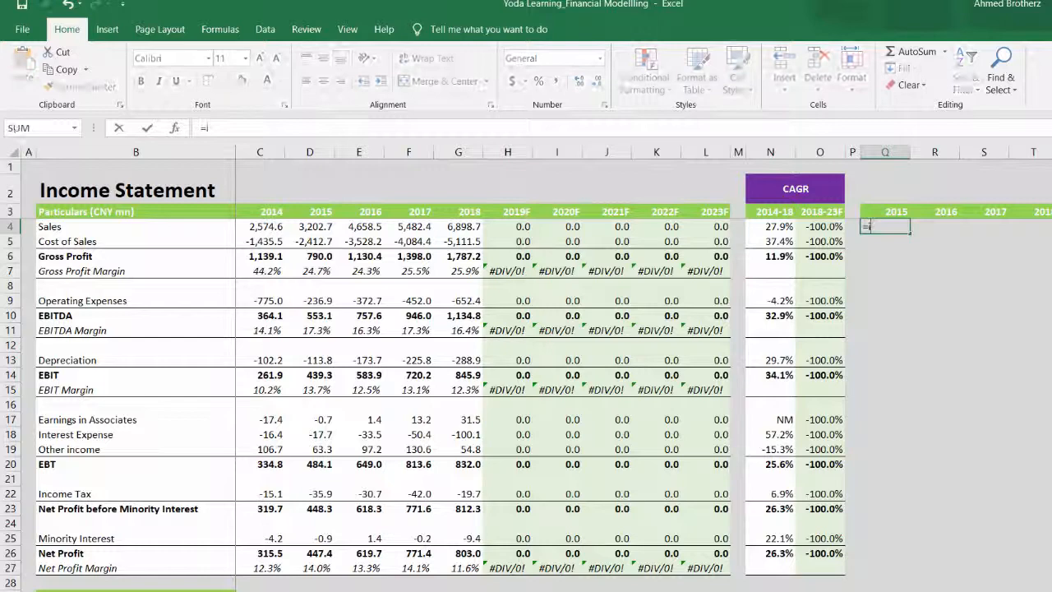
type("IFERROR((")
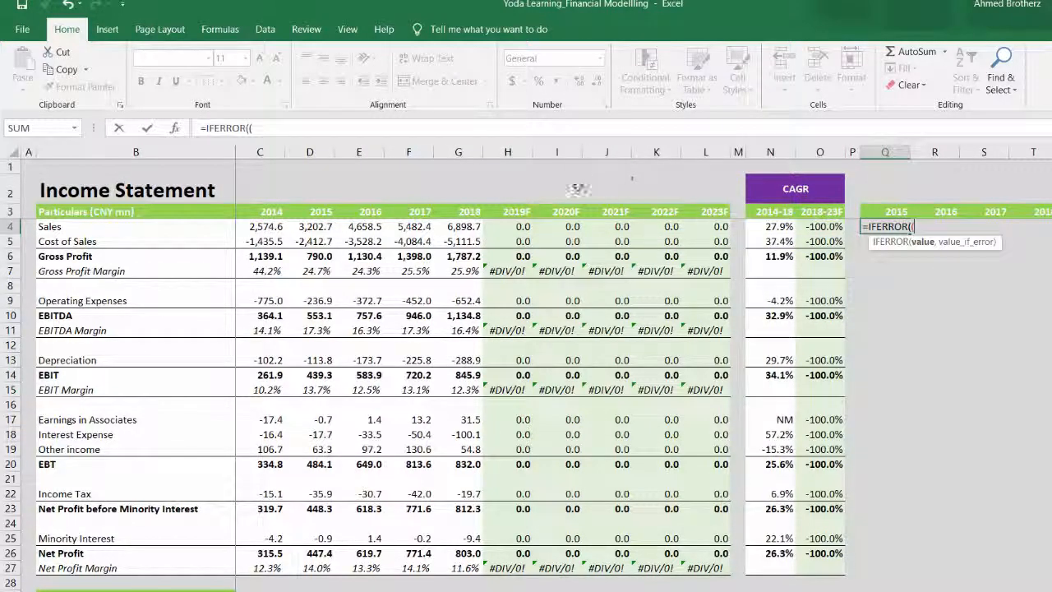
Complete =IFERROR((D4/C4-1),"NM") as the 2015 Sales year-on-year change.
left_click(309, 226)
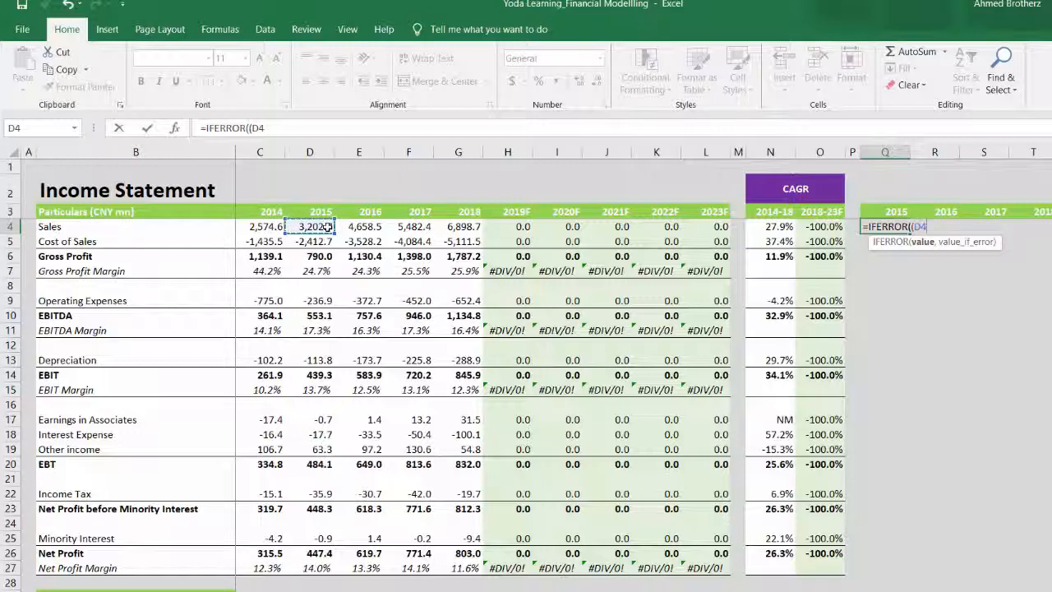
type("/")
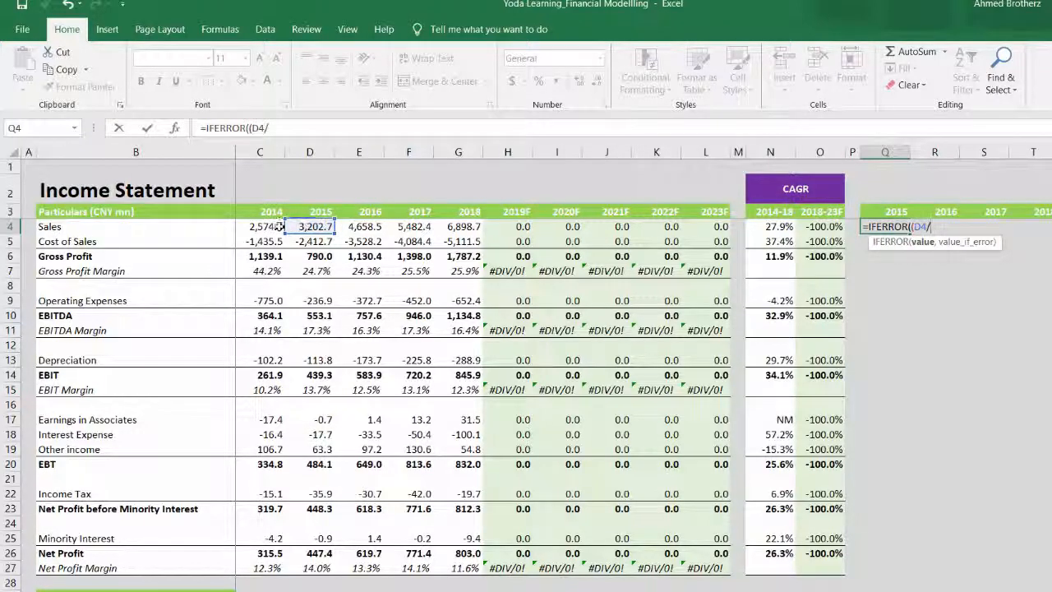
type("C4-1")
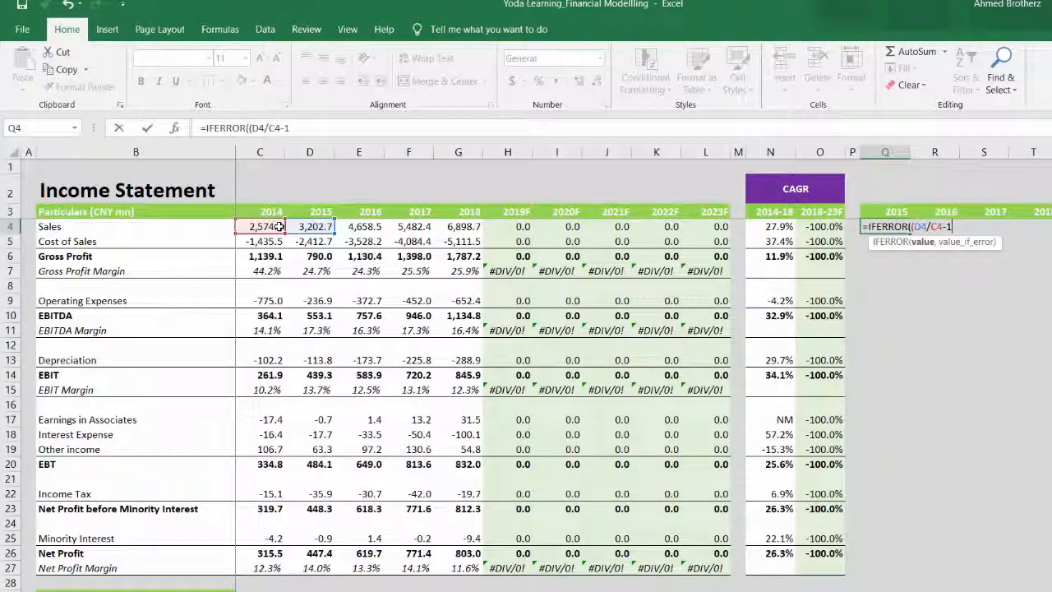
type(",")
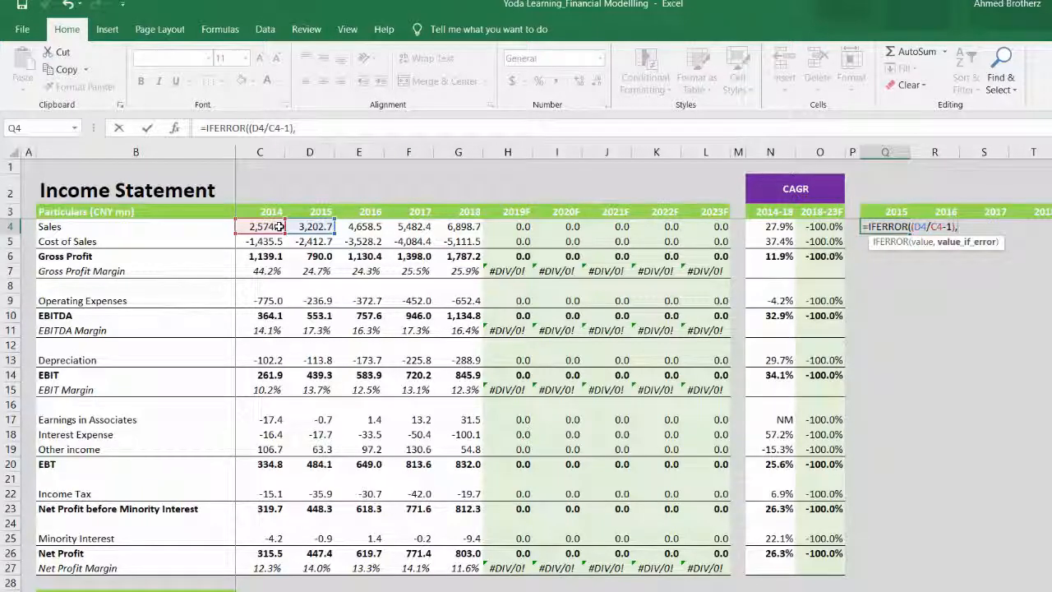
type(",\"")
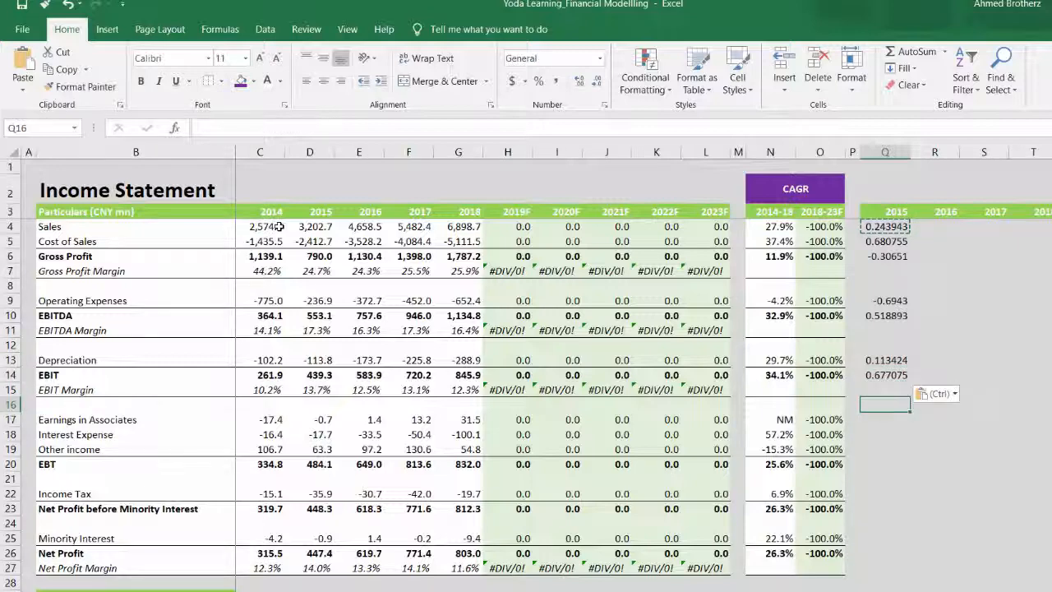
Paste the 2015 growth formula into every lower line item row of column Q.
left_click(885, 449)
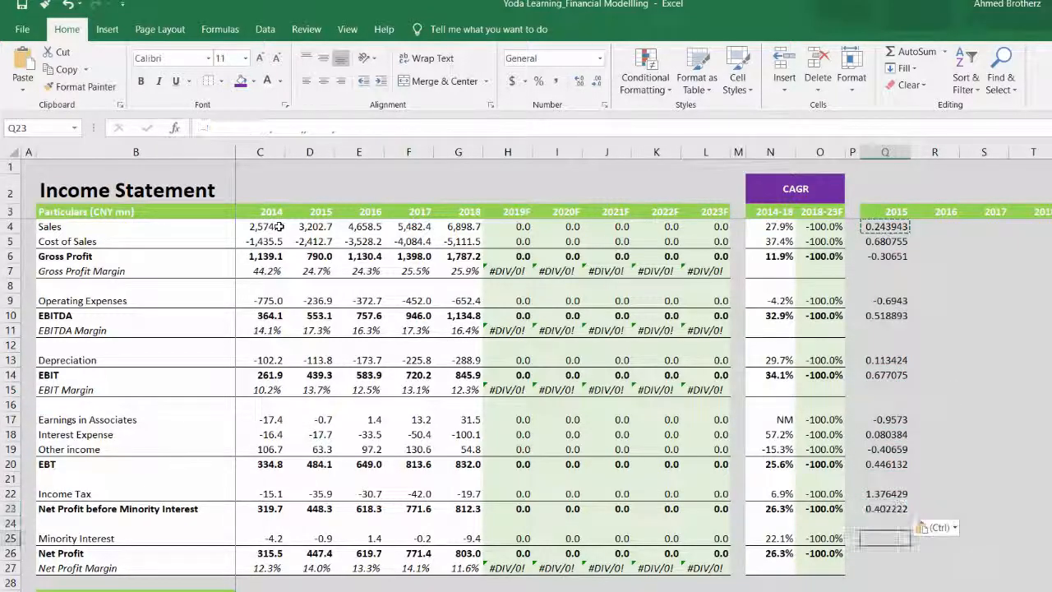
left_click(886, 553)
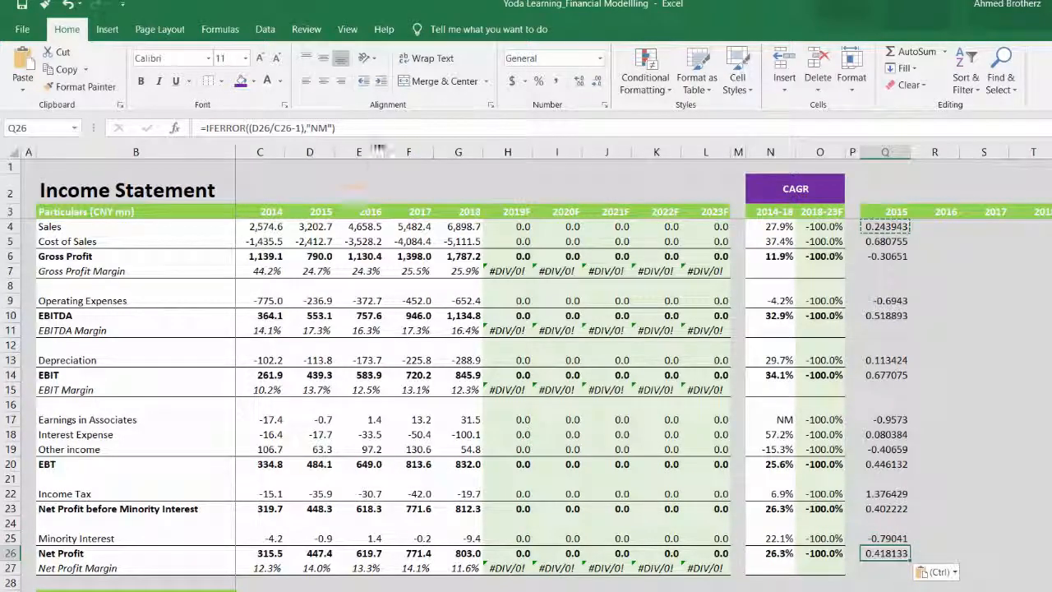
left_click(885, 226)
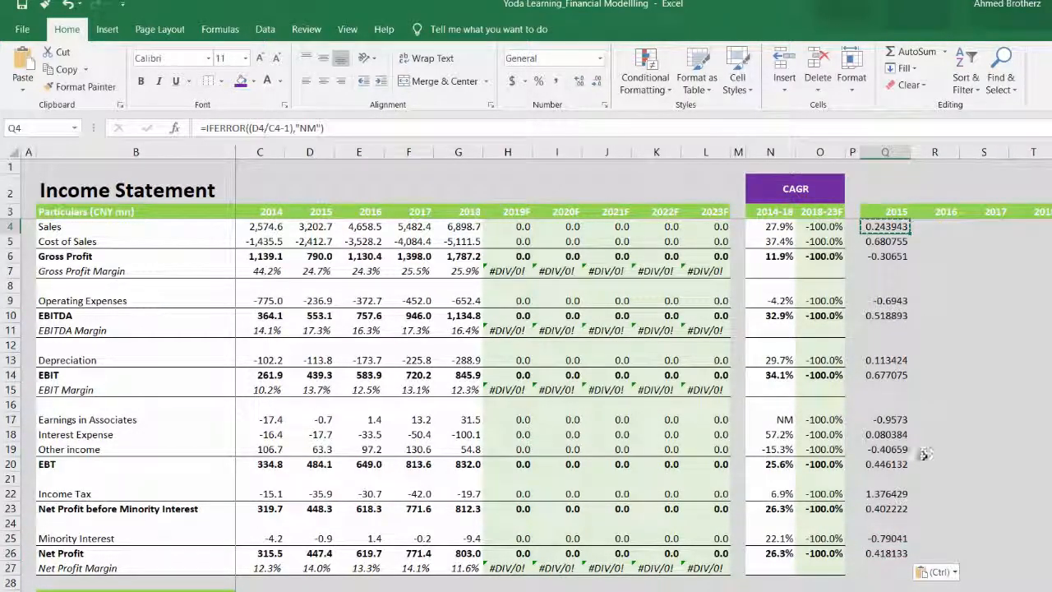
Fill the year-on-year change formulas across to 2023F and format them to one decimal.
left_click_drag(885, 226, 934, 552)
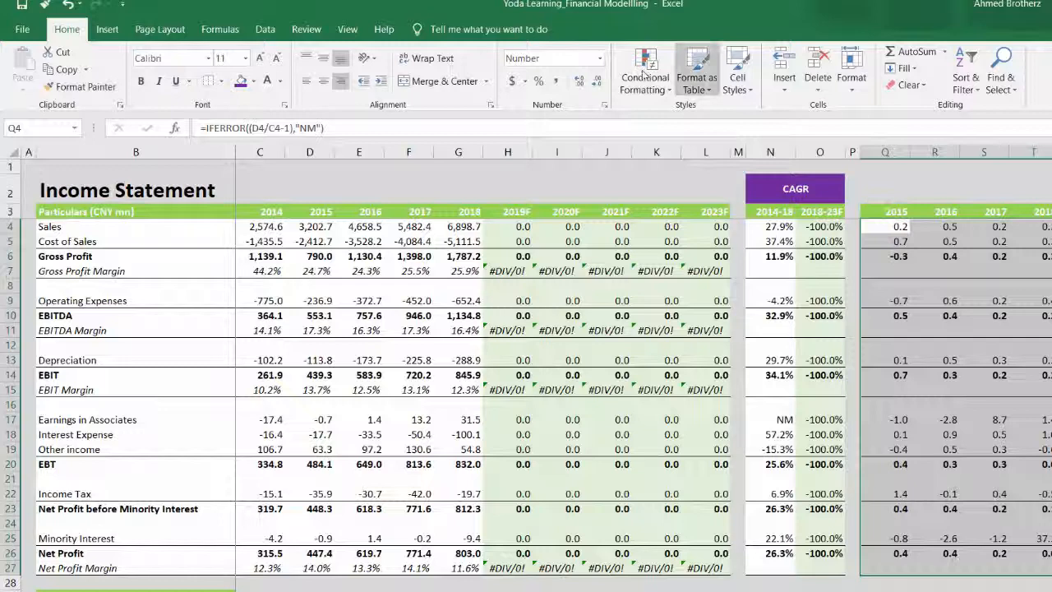
left_click(579, 81)
type("Trend Analysis")
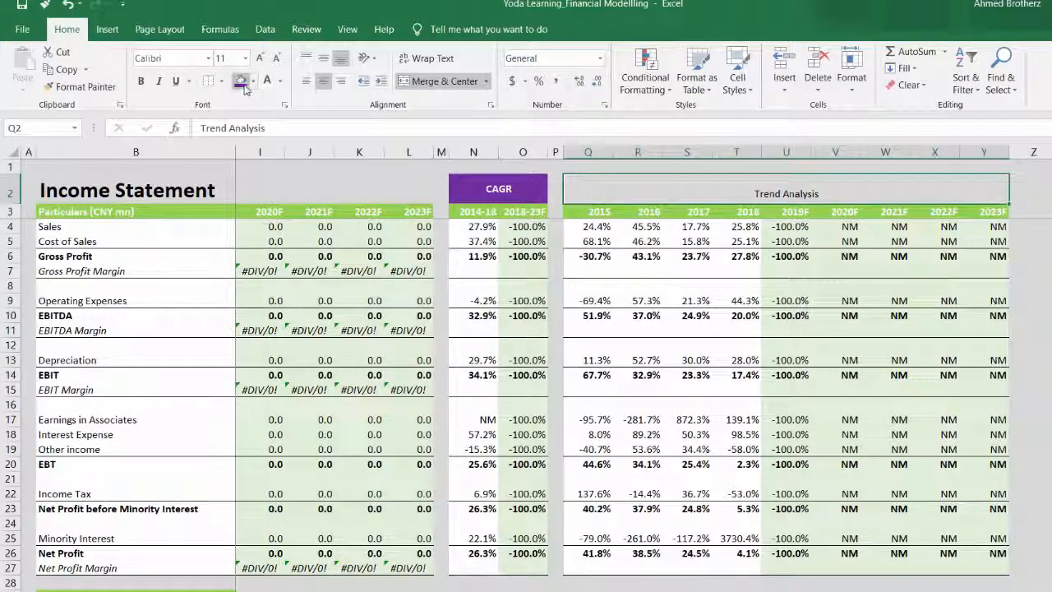
Fill the merged Trend Analysis heading cell with purple to match the CAGR banner.
left_click(240, 81)
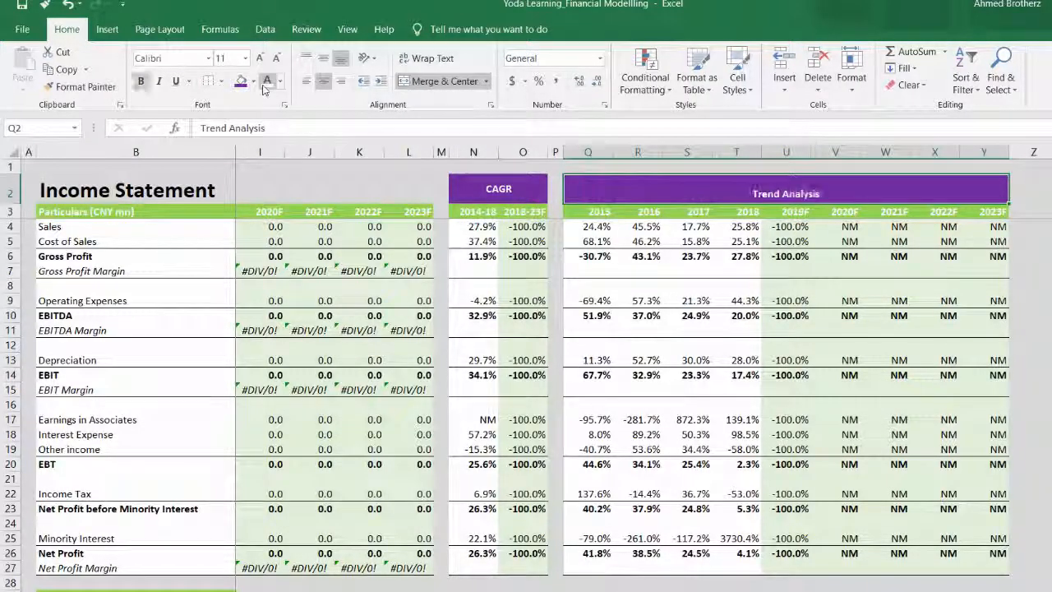